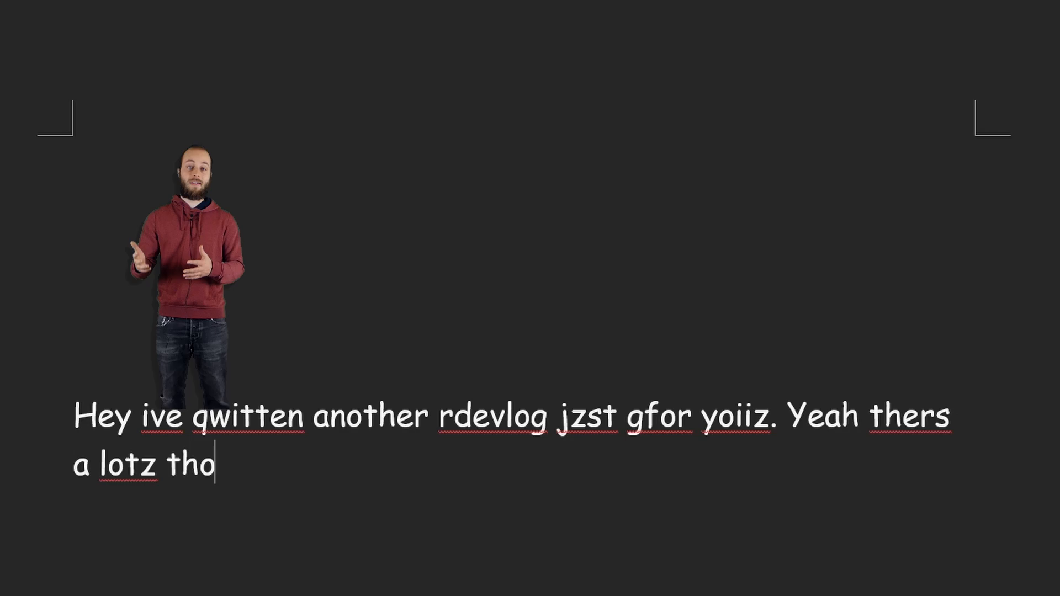
# Step: Run the game to see the backpack mouse standing between two grey blocks on the garden sketch
pyautogui.write('taljf baput.')
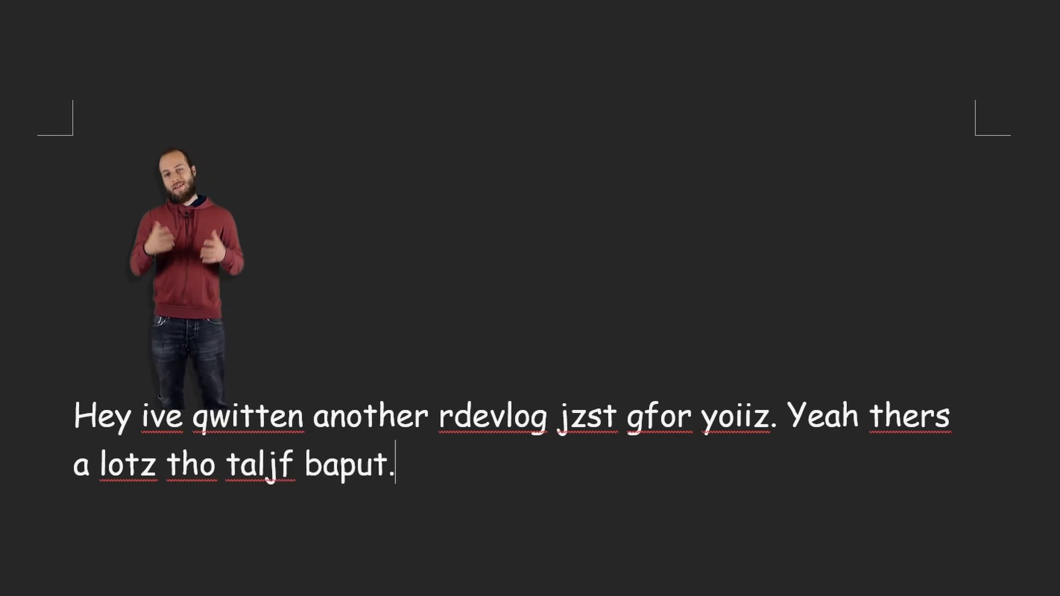
pyautogui.write('Made porgrtss and s')
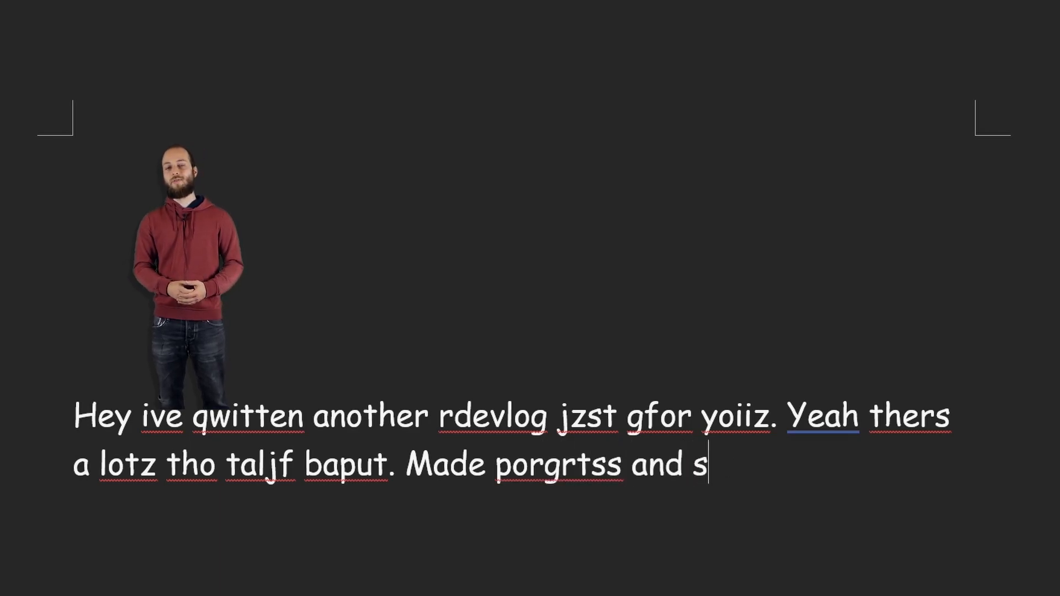
pyautogui.write('iufcxc sniro')
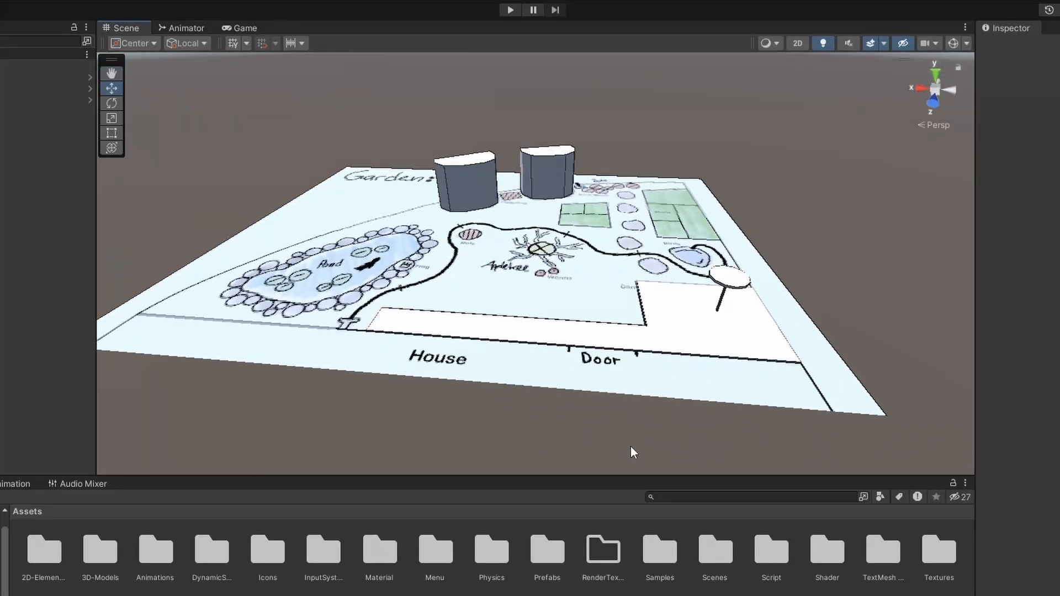
pyautogui.click(509, 9)
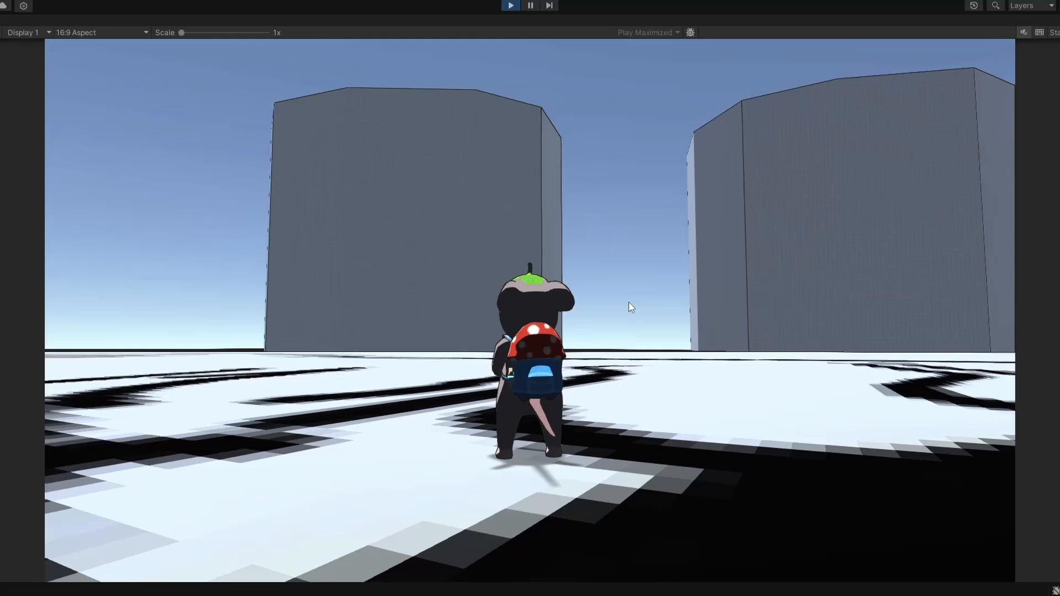